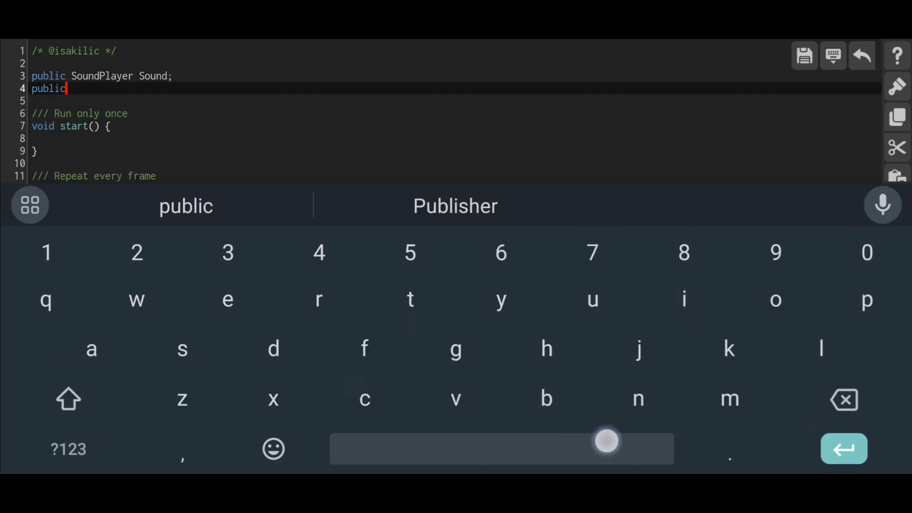
Code SoundSettings with a SUIProgressBar Bar, SoundVolume float, and Bar.getValue()/100f per frame.
text(SUIProgressBar Bar;)
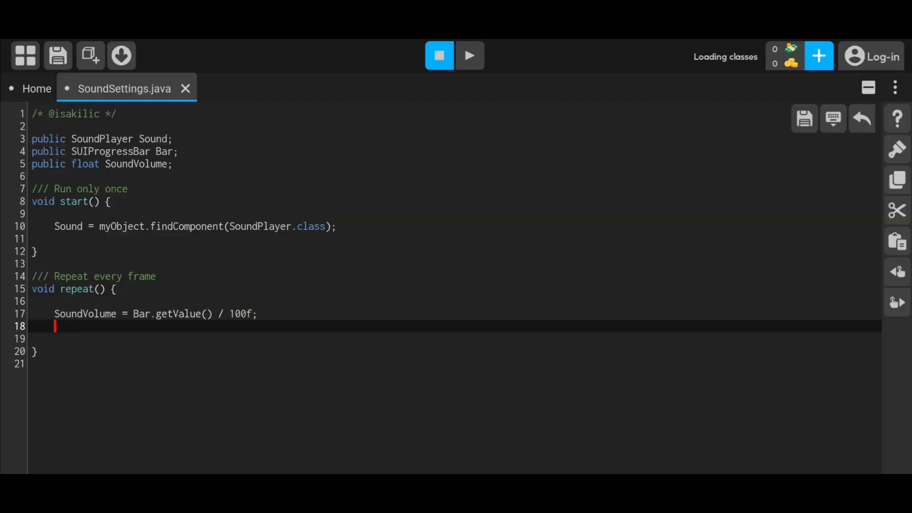
text(Sound.s)
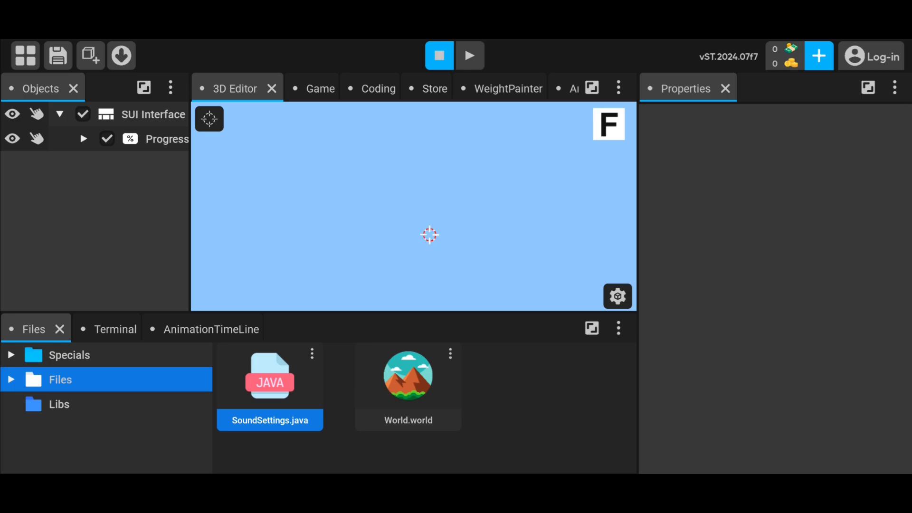
Select the ProgressBar and drag its fill up to about 68% in the game view.
click(166, 139)
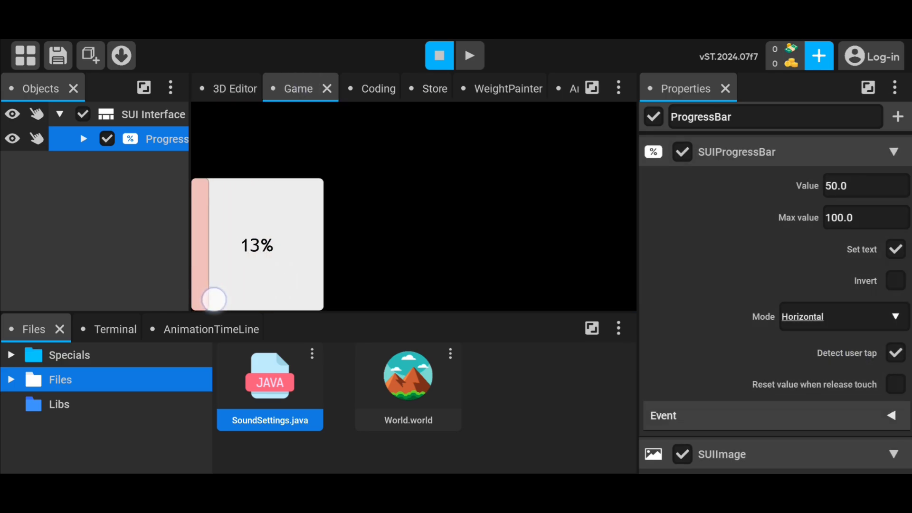
drag(215, 298, 274, 275)
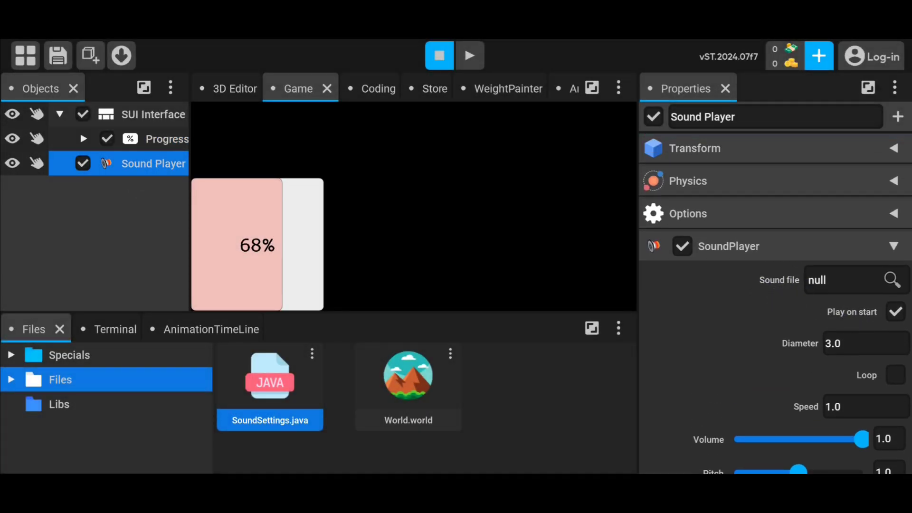
Assign ProgressBar to the SoundSettings Bar field and start play mode.
scroll(down, 3)
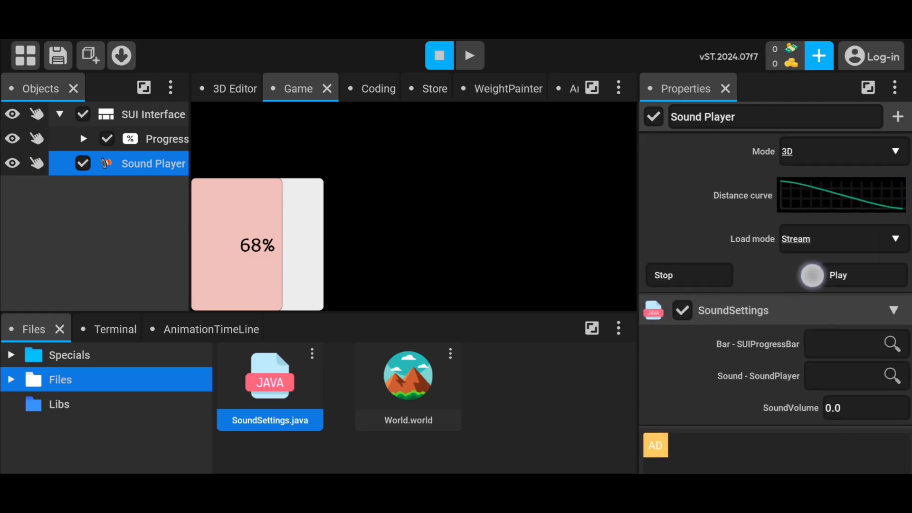
click(890, 344)
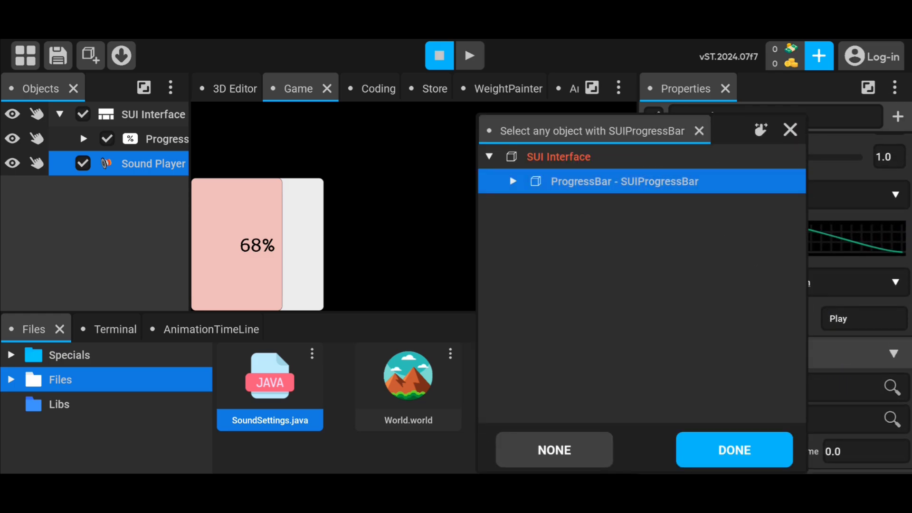
click(735, 450)
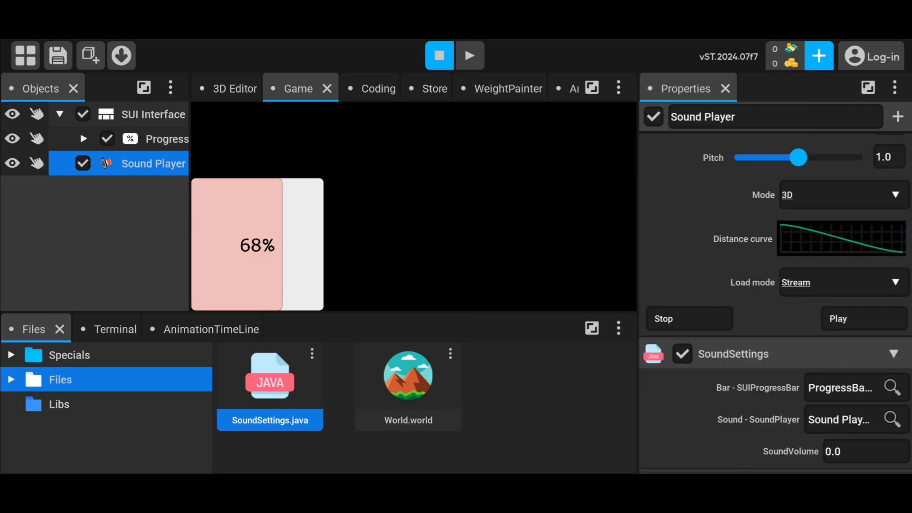
click(470, 55)
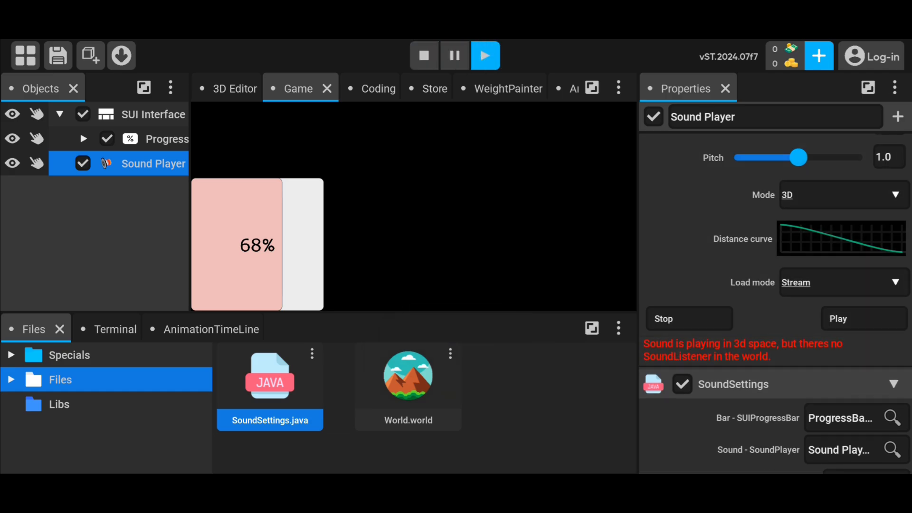
Drag the bar to about 69%, then down to a third, watching SoundVolume update.
scroll(down, 3)
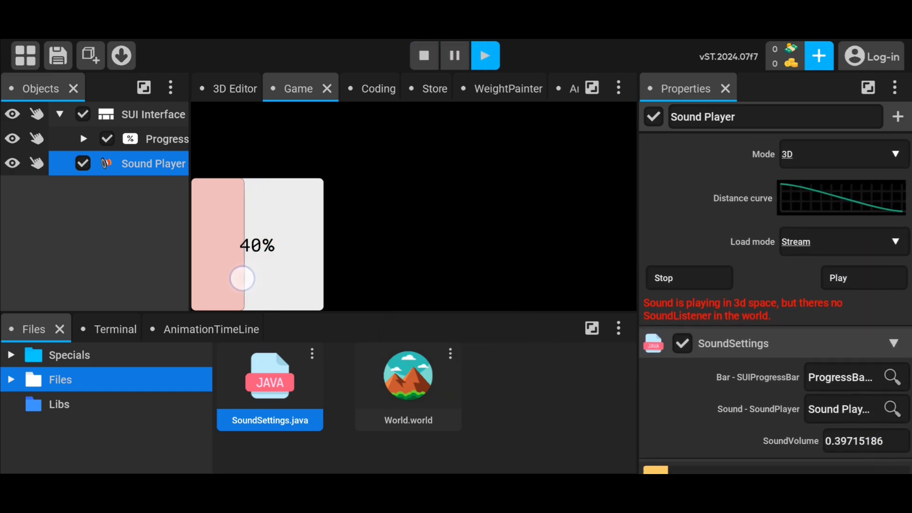
drag(242, 278, 285, 264)
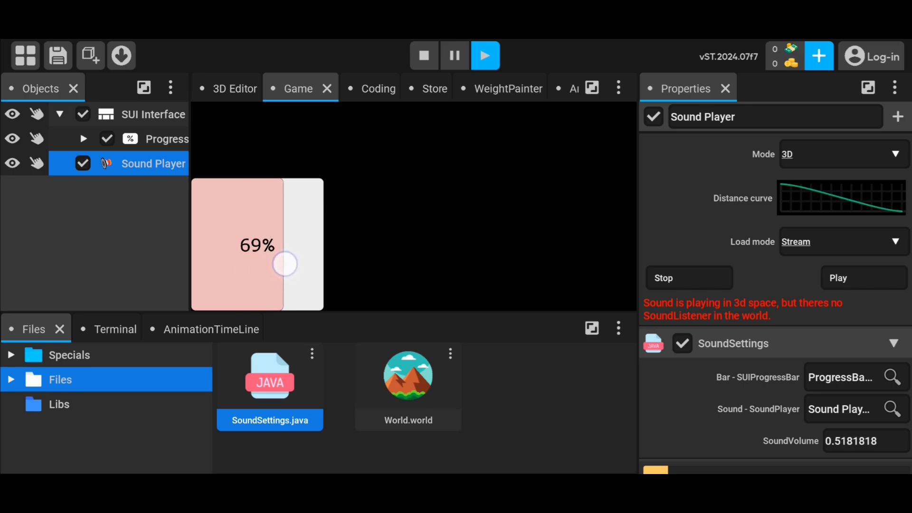
drag(285, 264, 231, 280)
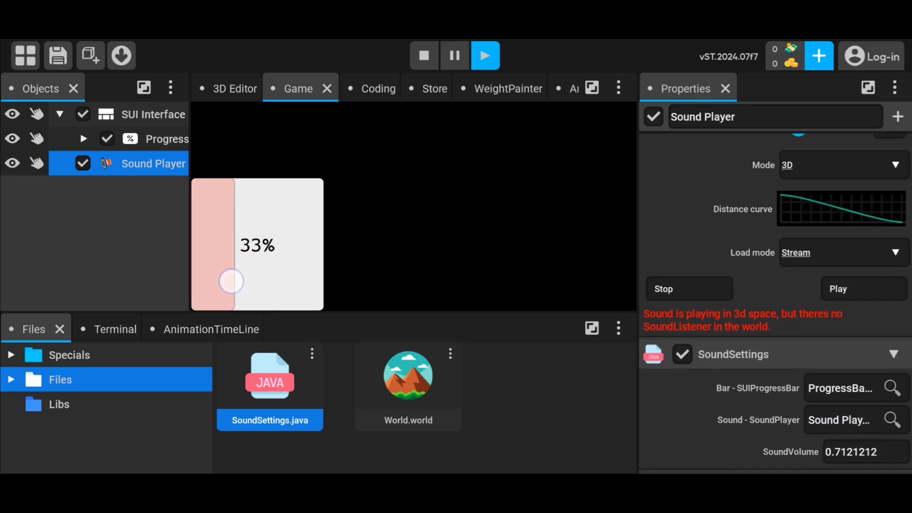